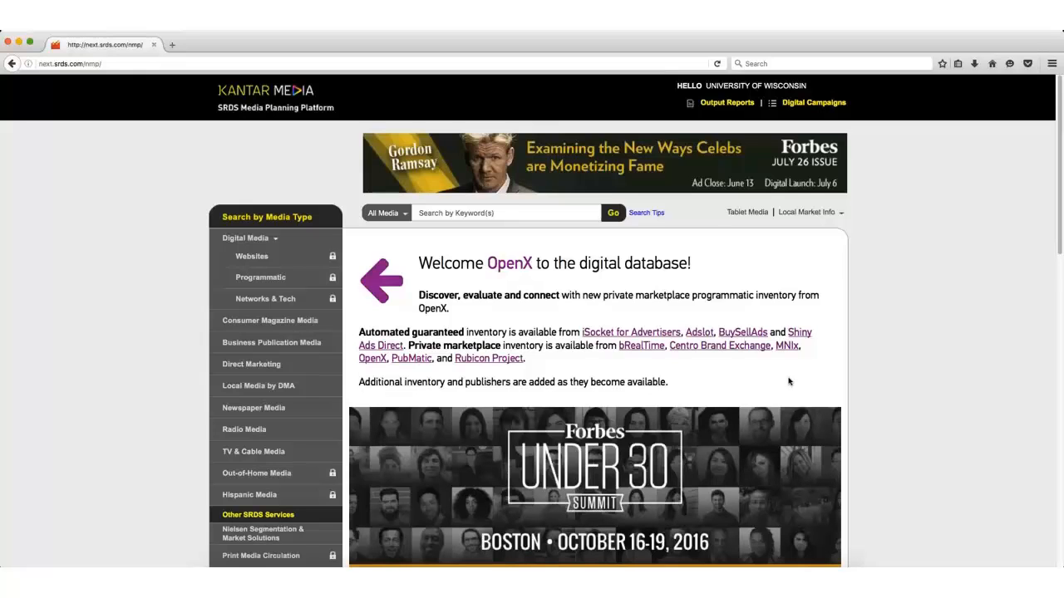
# - Go to Local Media by DMA and tick Madison, WI as the market filter
pyautogui.click(258, 386)
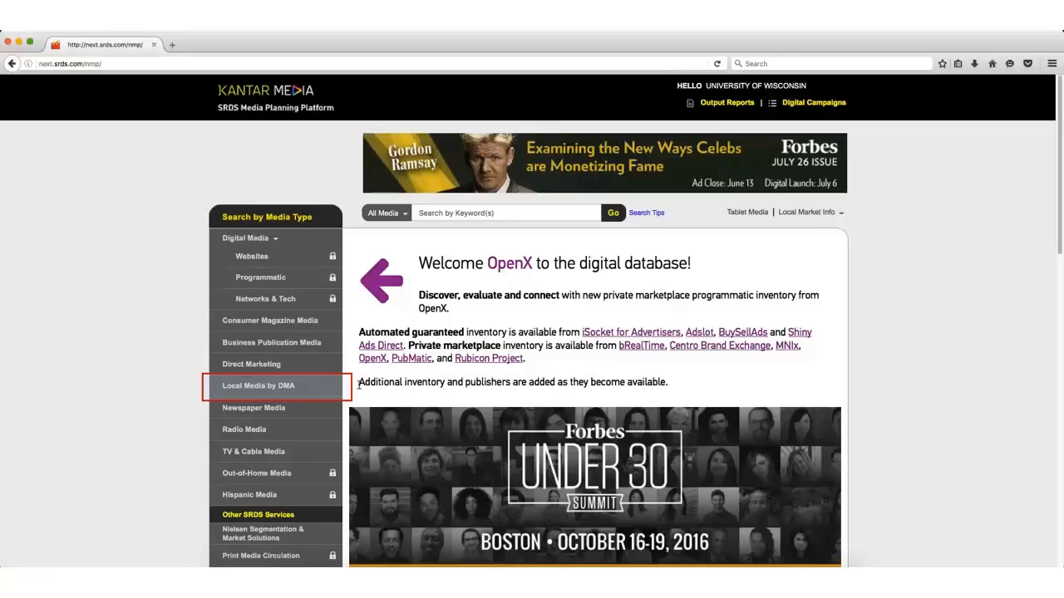
pyautogui.click(260, 386)
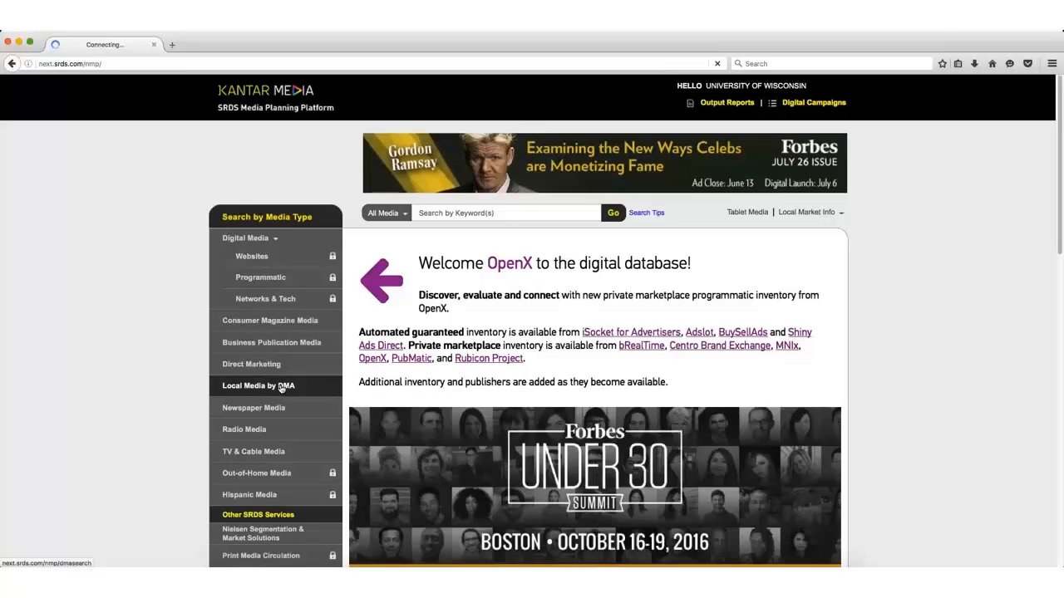
pyautogui.click(257, 385)
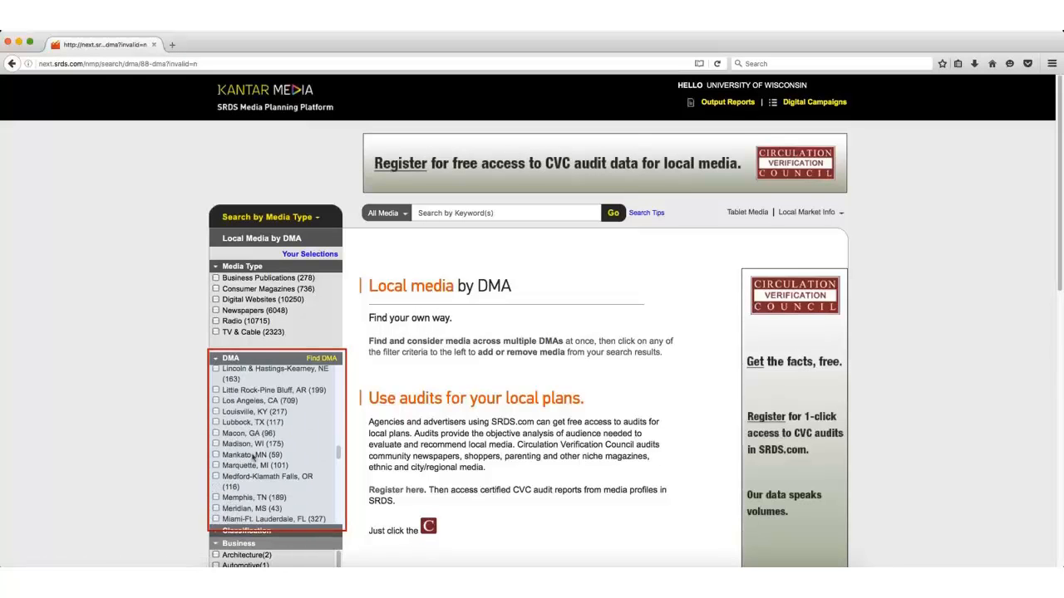
pyautogui.scroll(-3)
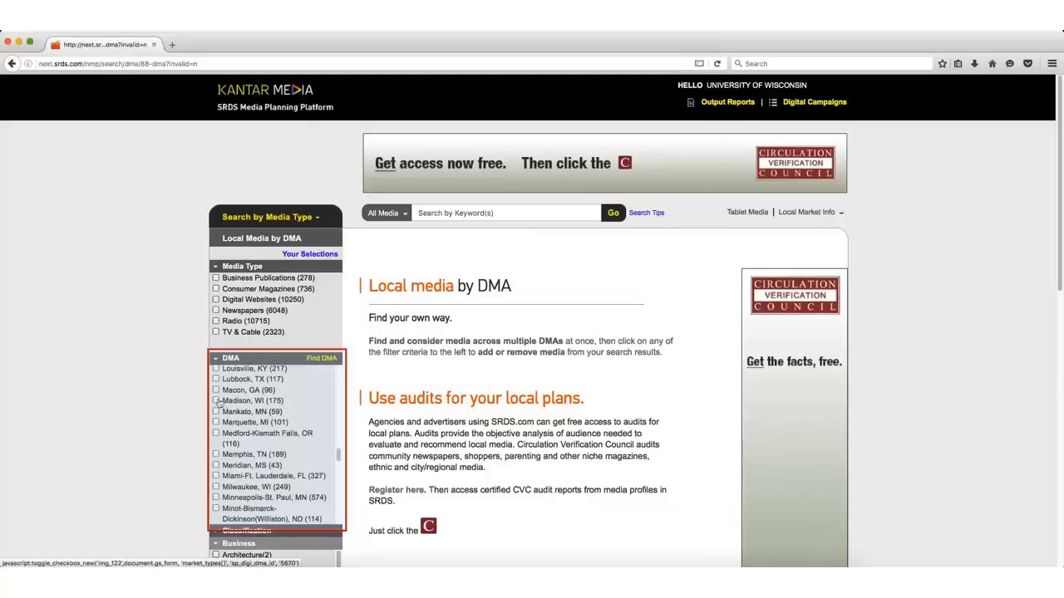
pyautogui.click(216, 400)
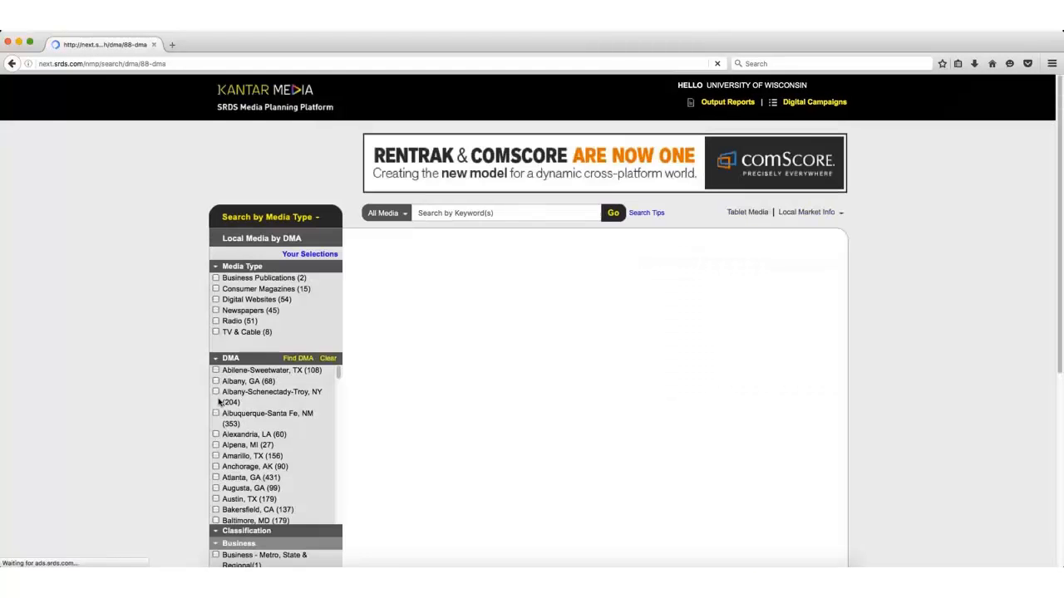
# - Scroll down the loaded Madison, WI listings to reach The Monroe Times newspaper
pyautogui.click(612, 212)
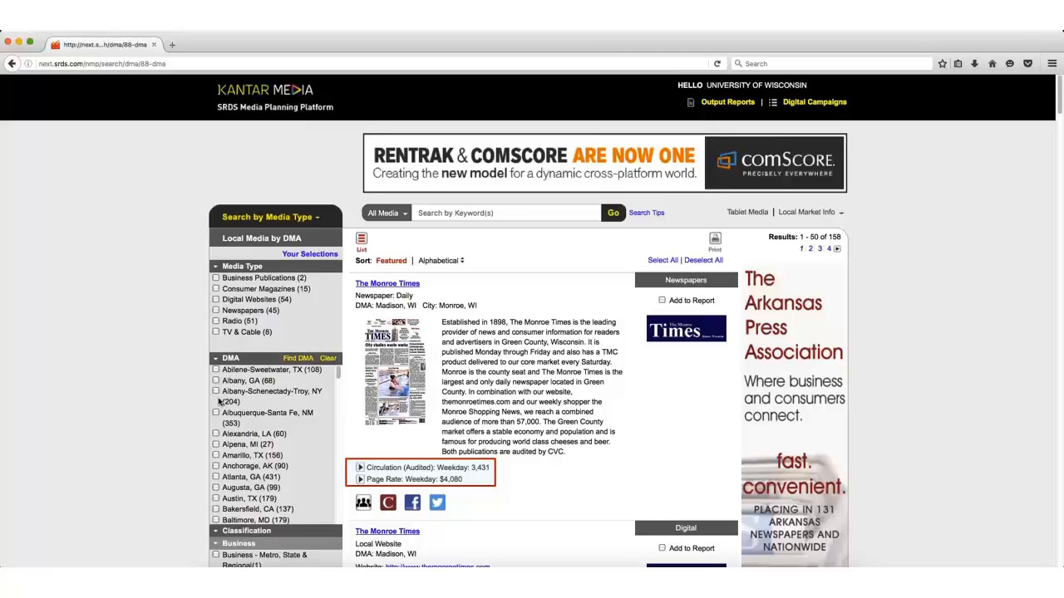
pyautogui.scroll(-3)
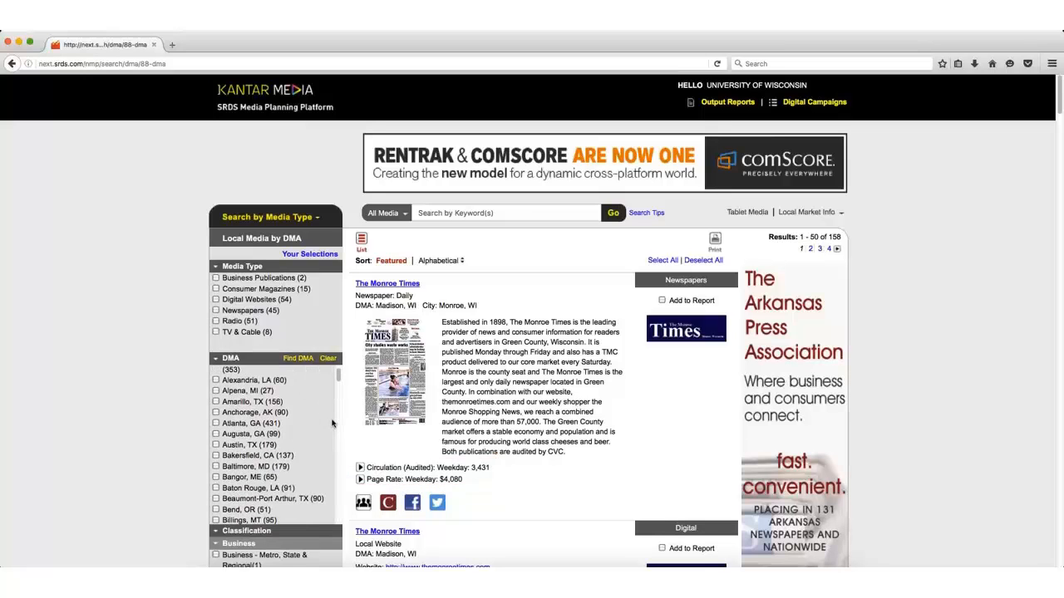
pyautogui.scroll(-3)
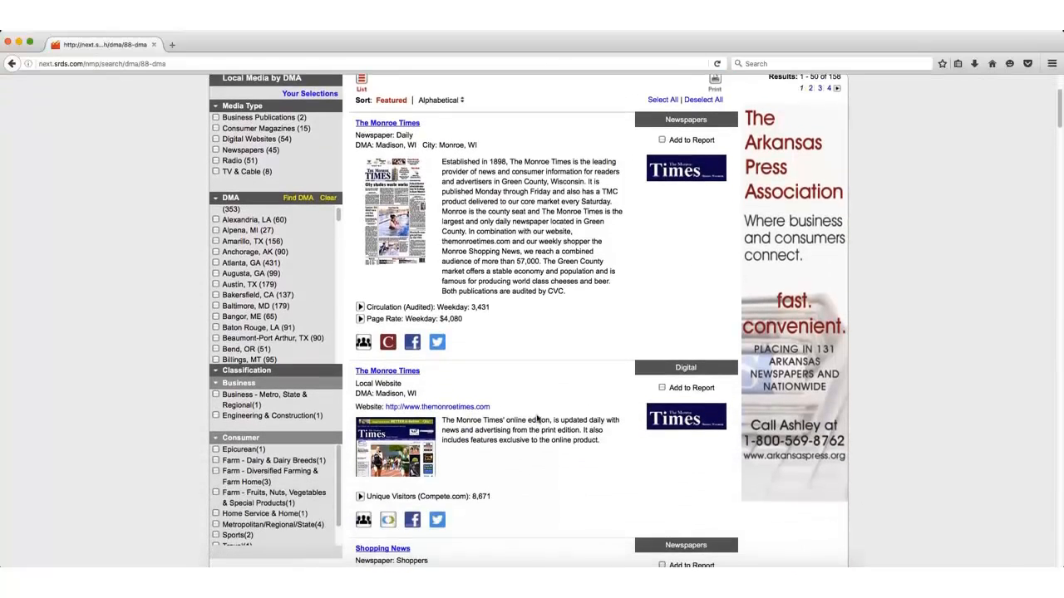
pyautogui.scroll(-3)
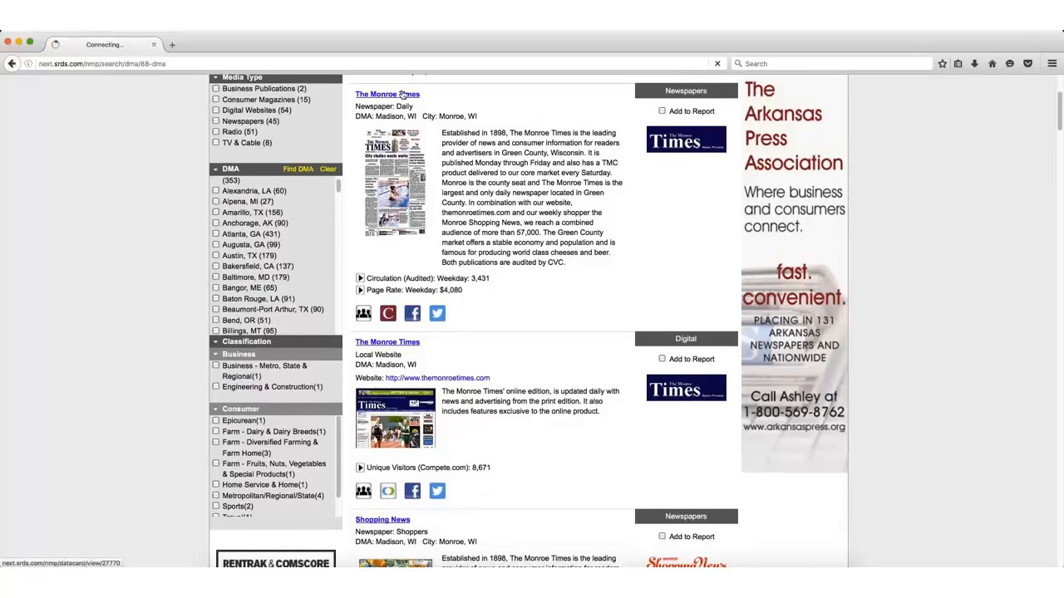
# - View The Monroe Times circulation details (3,313 paid, 3,431 total), then bring up the media-type menu
pyautogui.click(387, 93)
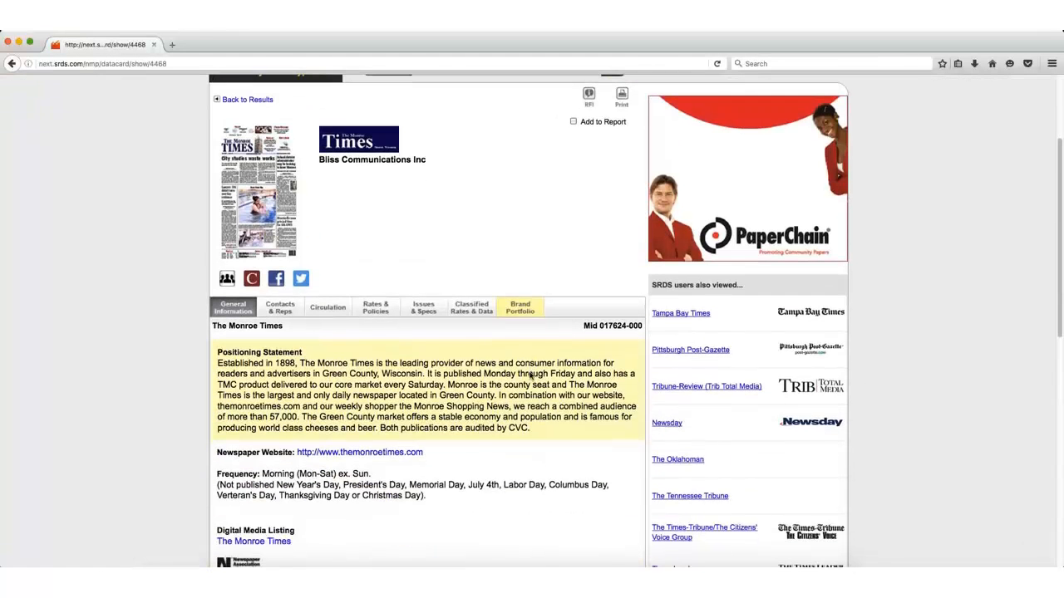
pyautogui.click(326, 306)
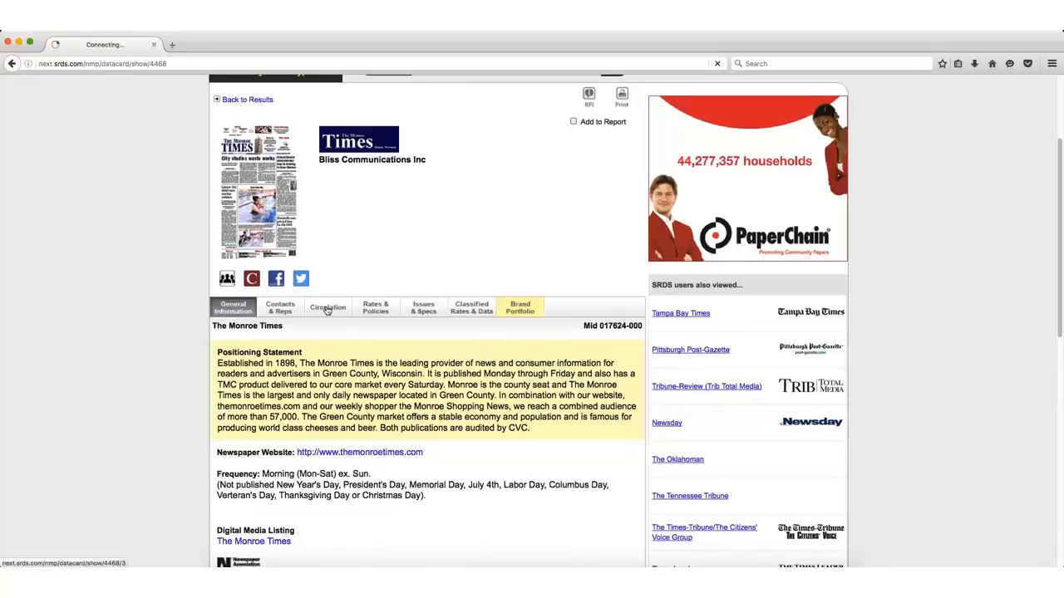
pyautogui.click(326, 308)
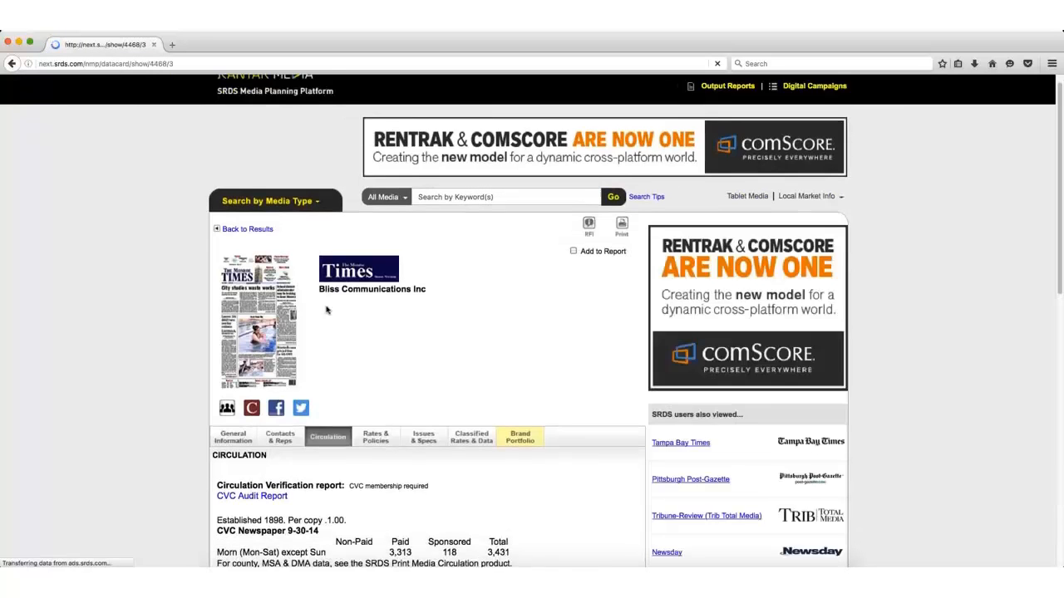
pyautogui.scroll(-3)
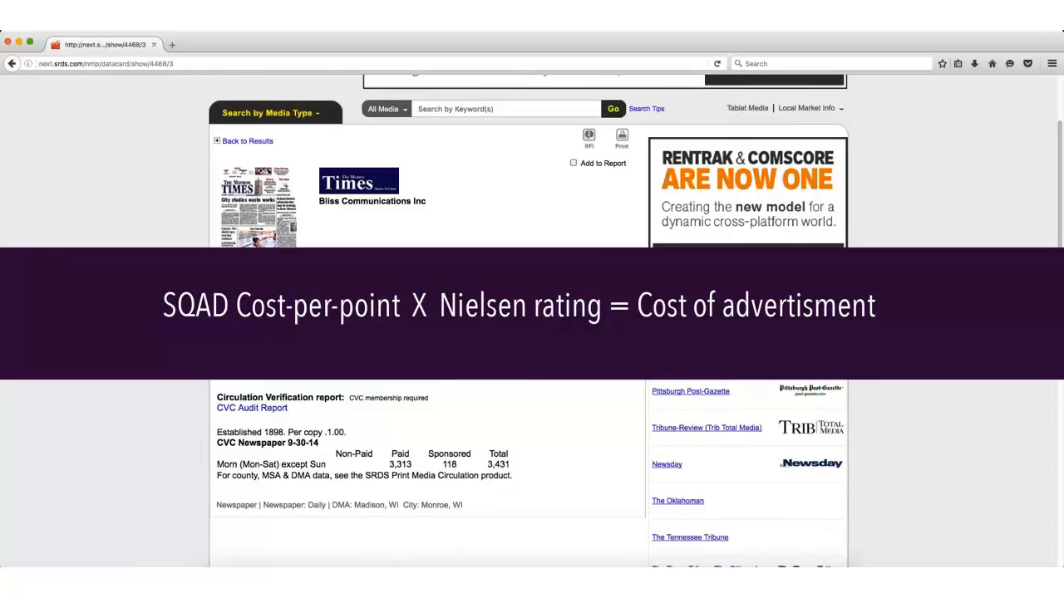
pyautogui.click(268, 113)
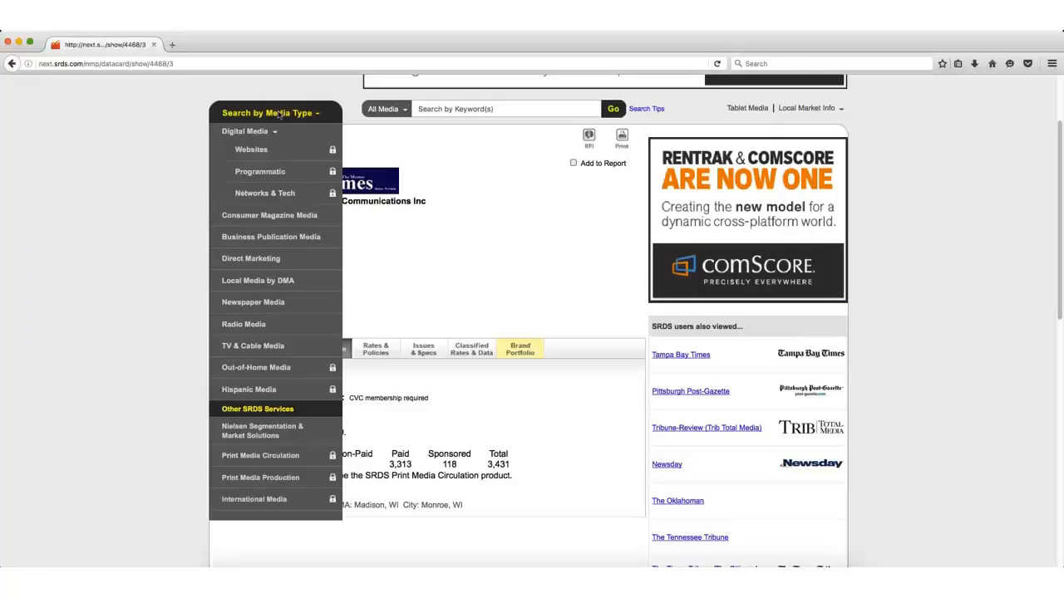
# - Go to TV & Cable Media's SQAD Cost Per Point Level Reports and scroll to Madison, WI
pyautogui.click(253, 346)
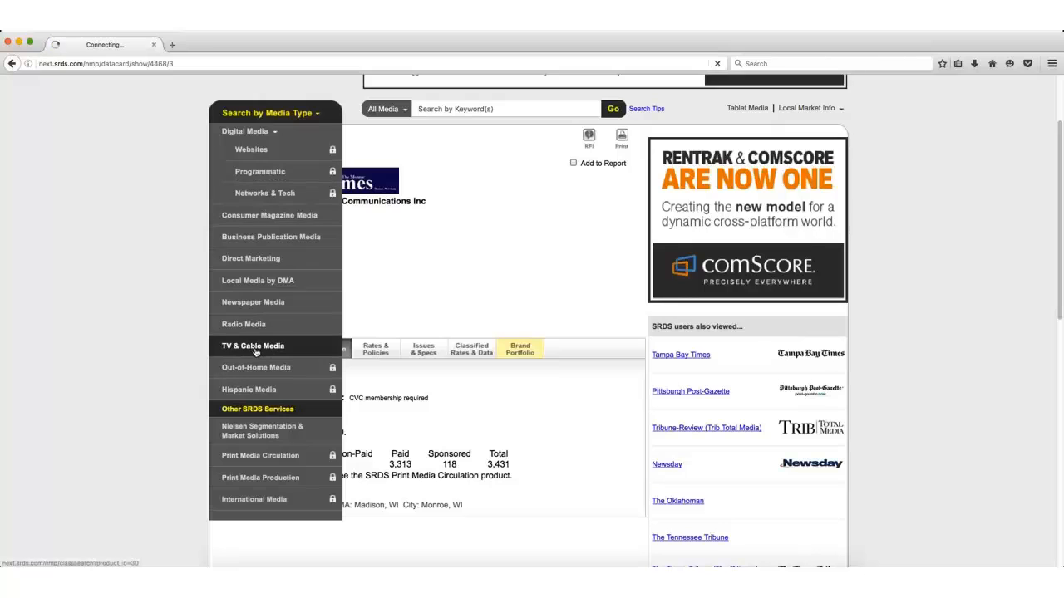
pyautogui.click(253, 344)
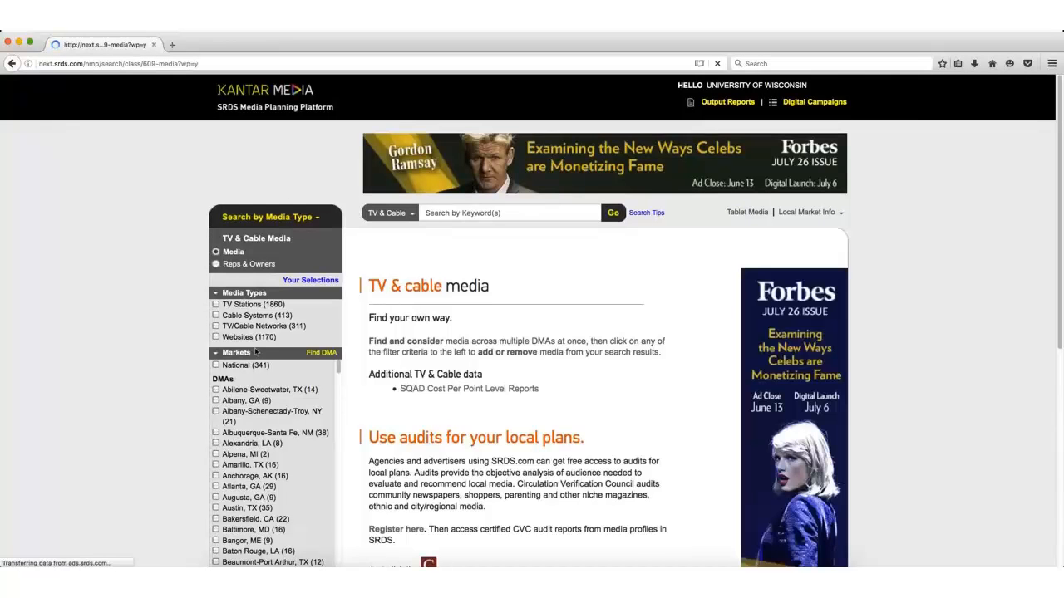
pyautogui.click(468, 389)
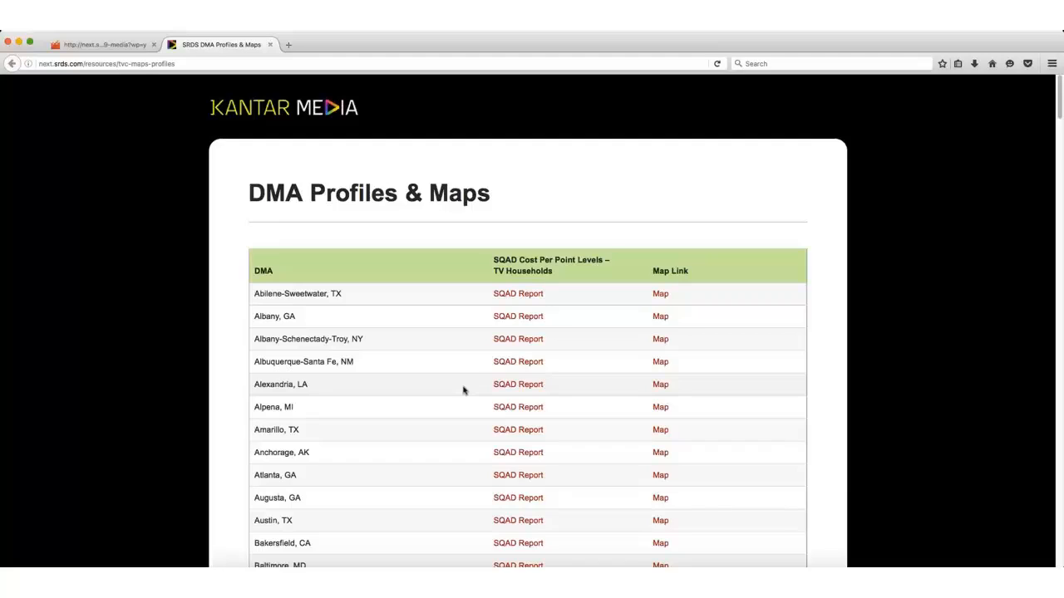
pyautogui.scroll(-3)
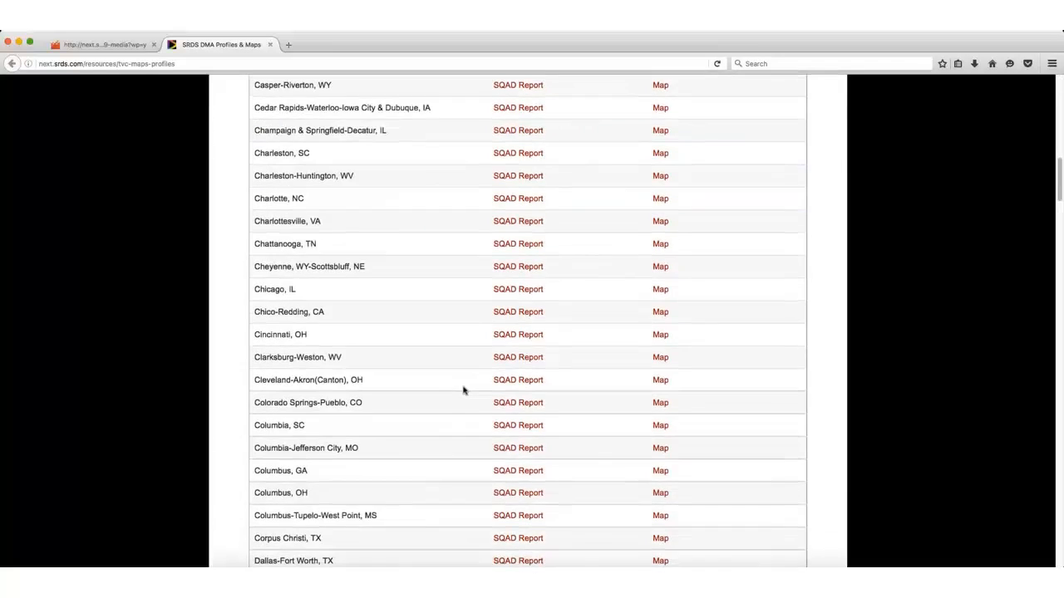
pyautogui.scroll(-3)
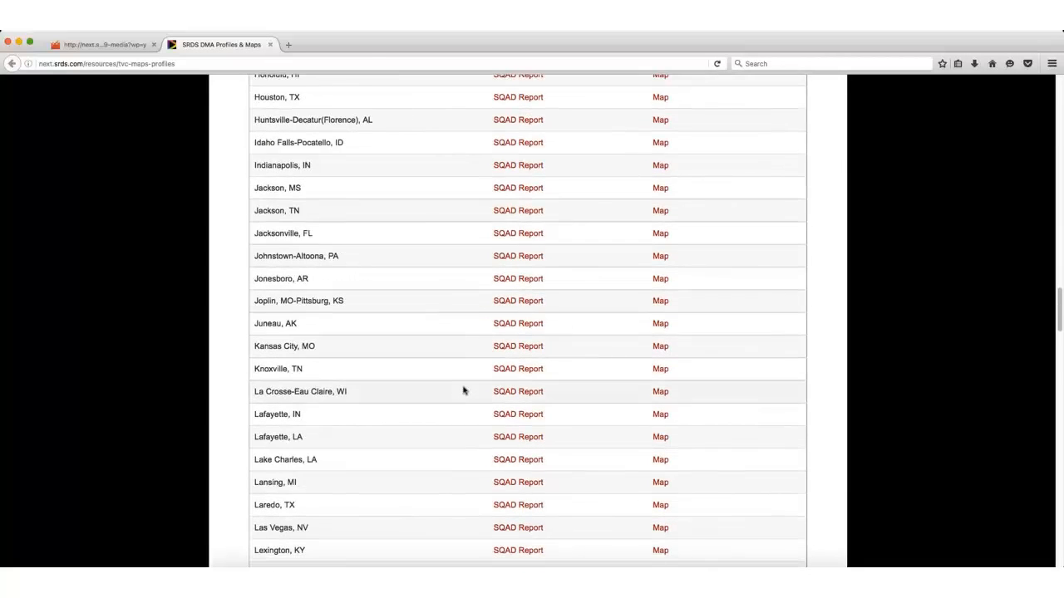
pyautogui.scroll(-3)
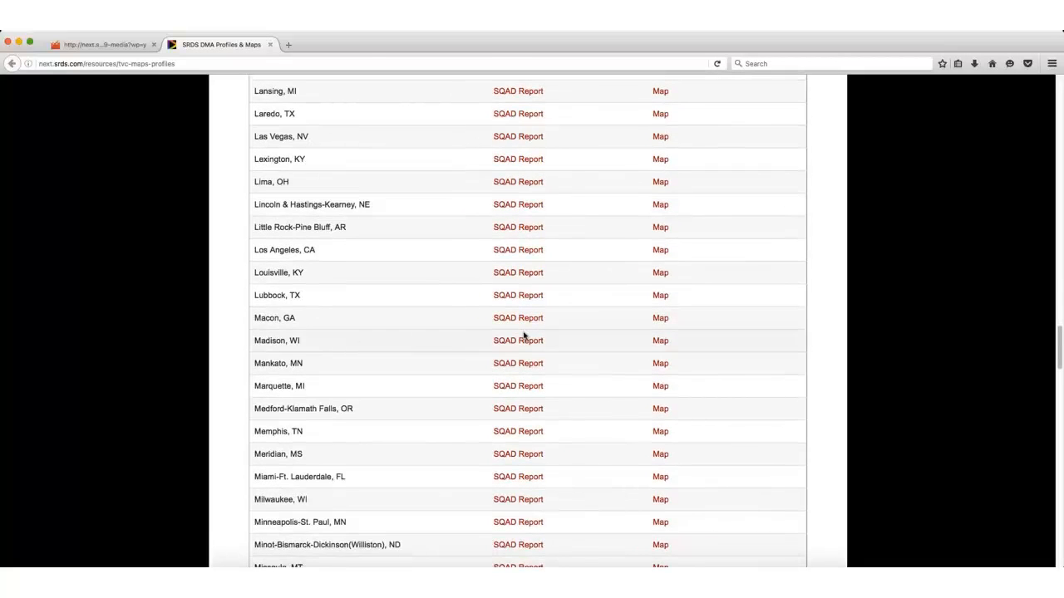
# - Open the Madison, WI SQAD cost-per-point PDF report (Prime 88, Late News 72)
pyautogui.click(519, 339)
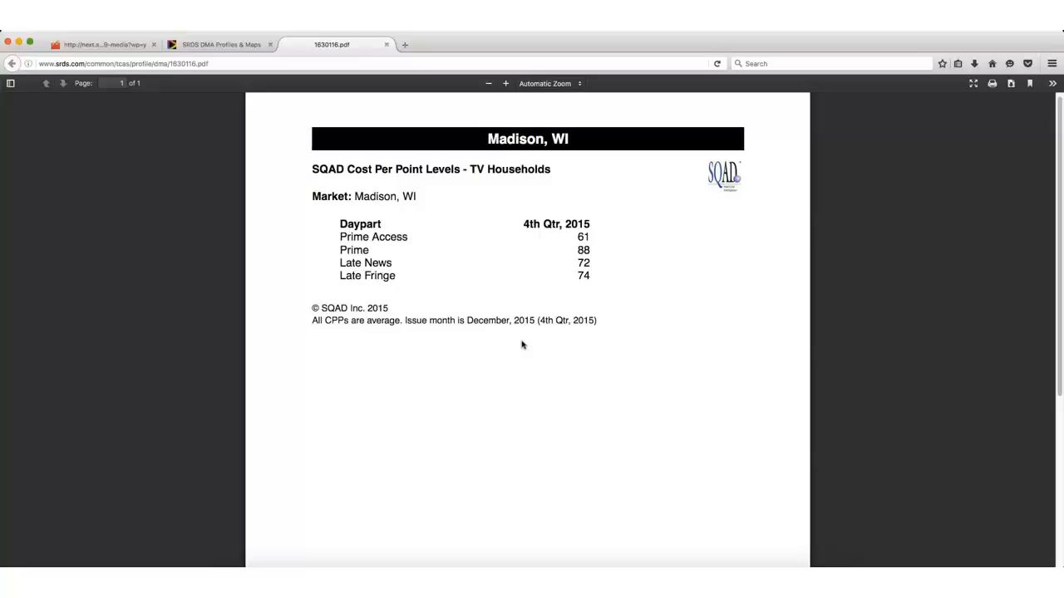
pyautogui.moveTo(685, 565)
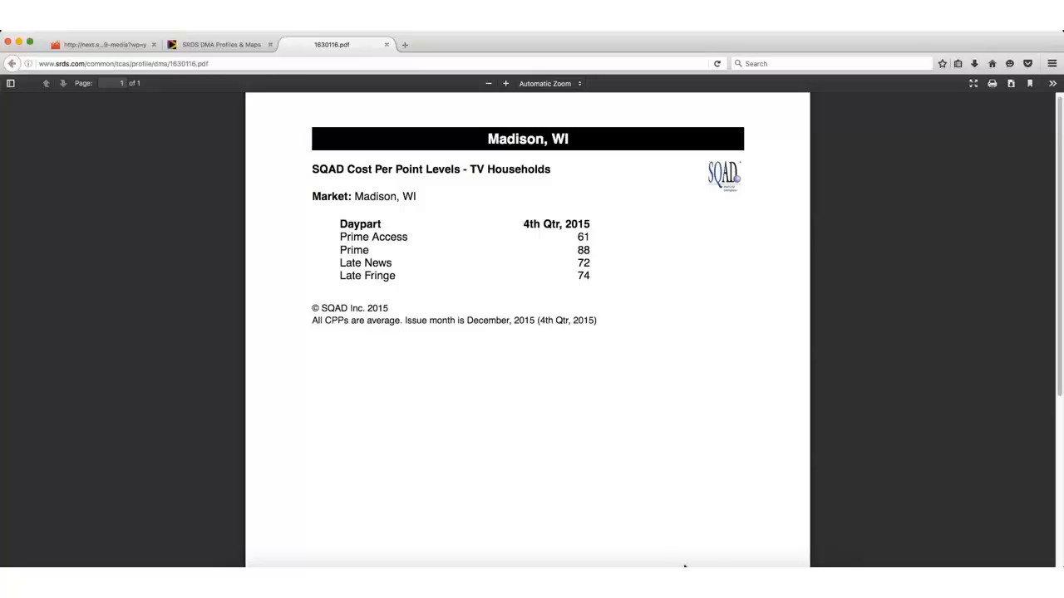